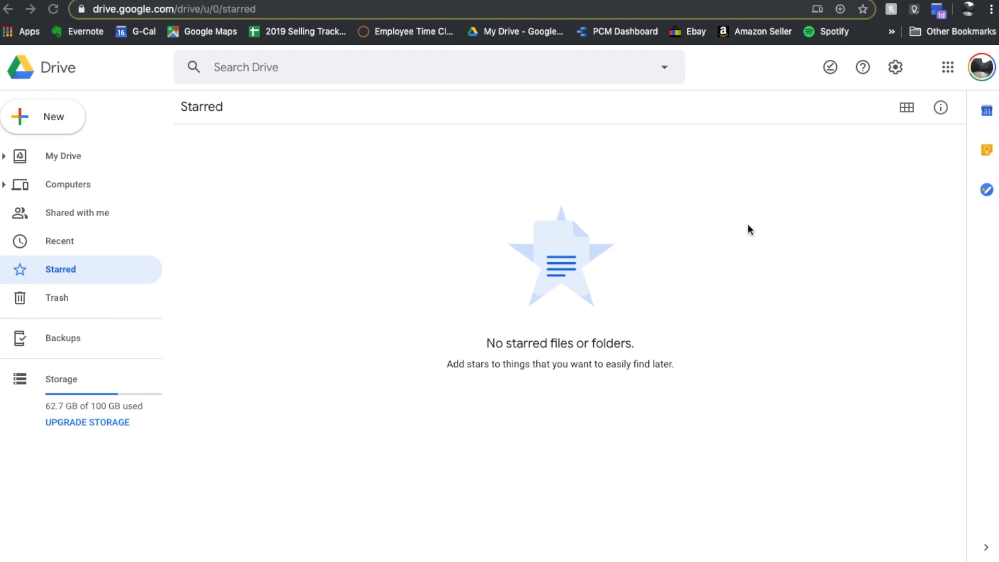
mouse_move(706, 196)
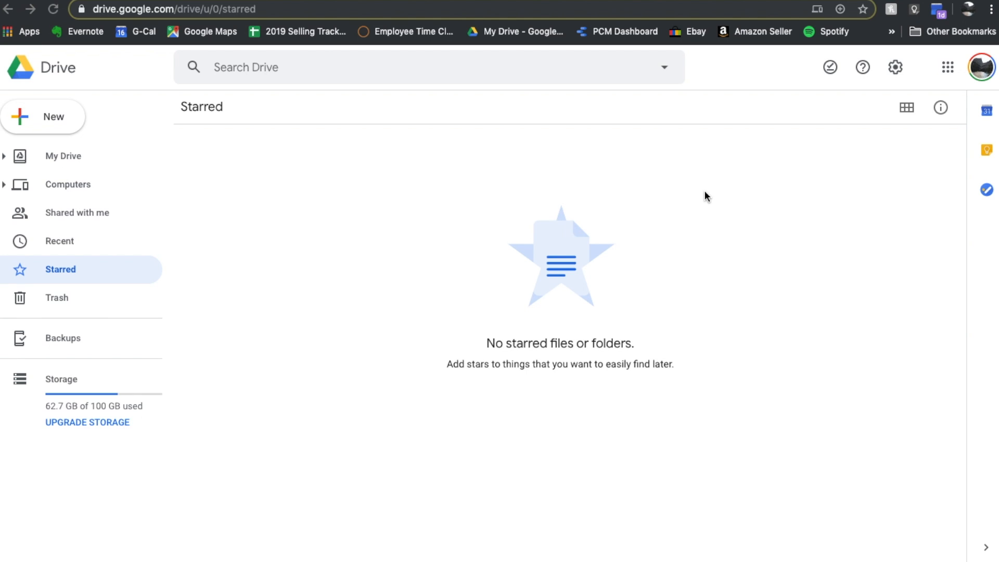
mouse_move(746, 249)
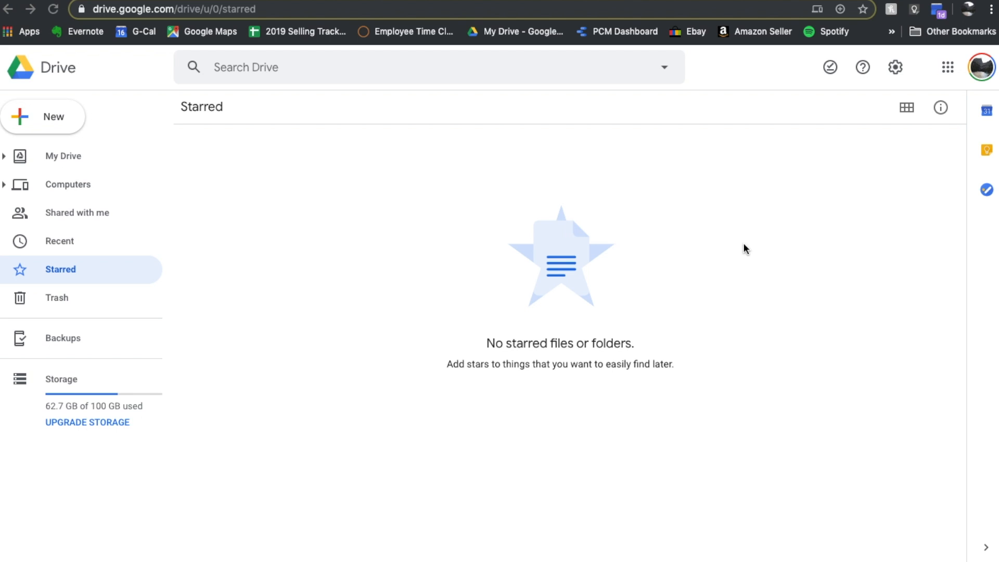
mouse_move(731, 287)
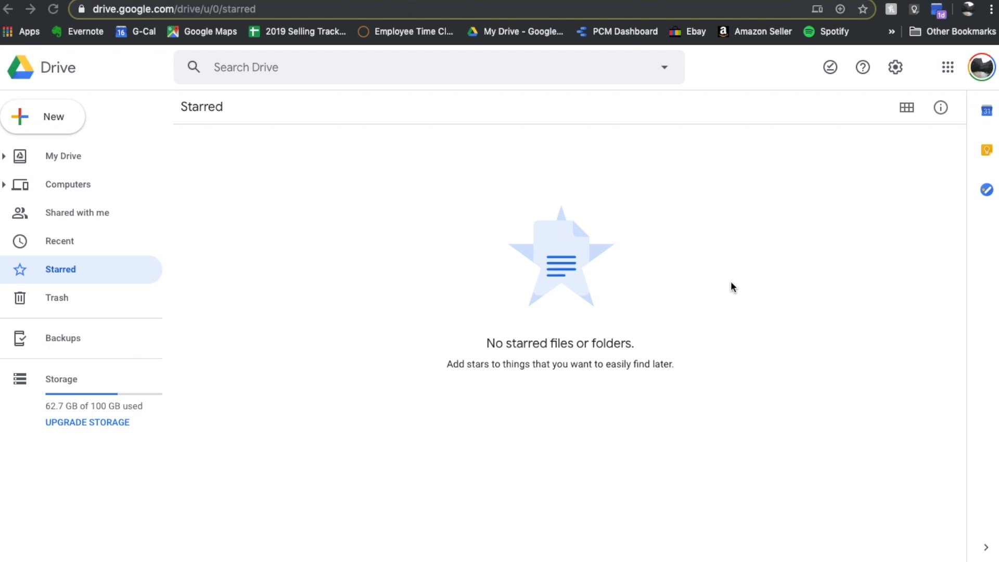
mouse_move(754, 249)
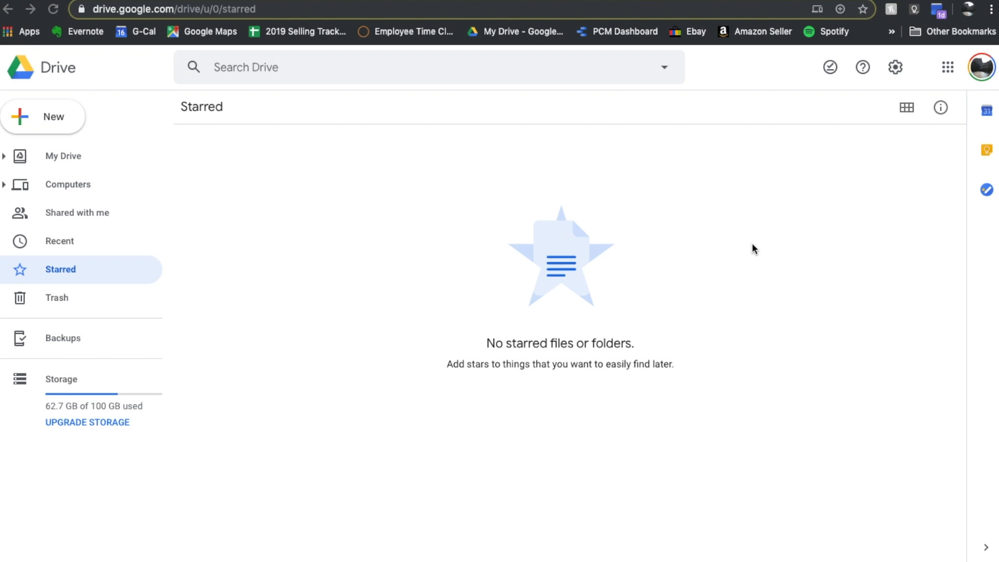
mouse_move(650, 206)
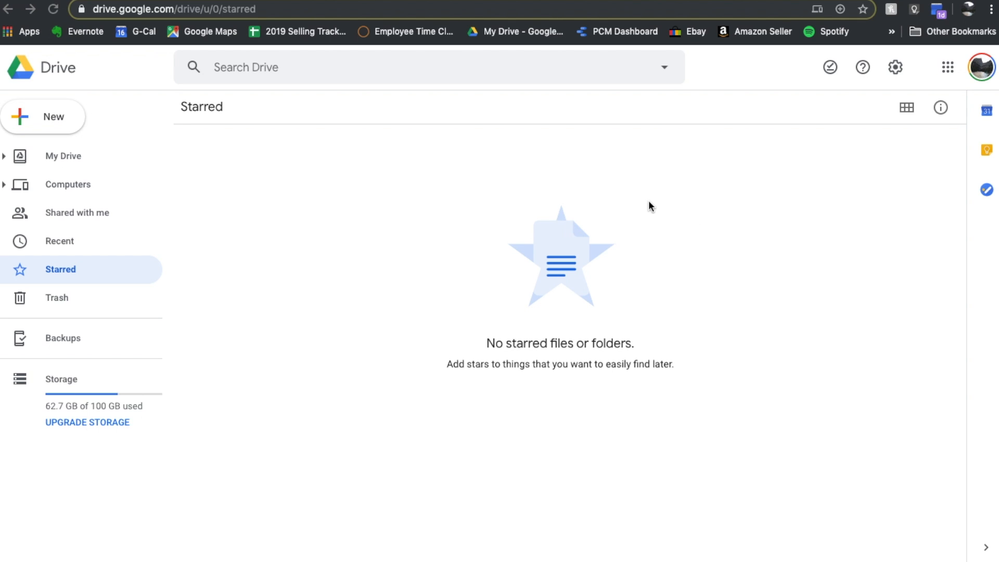
mouse_move(411, 162)
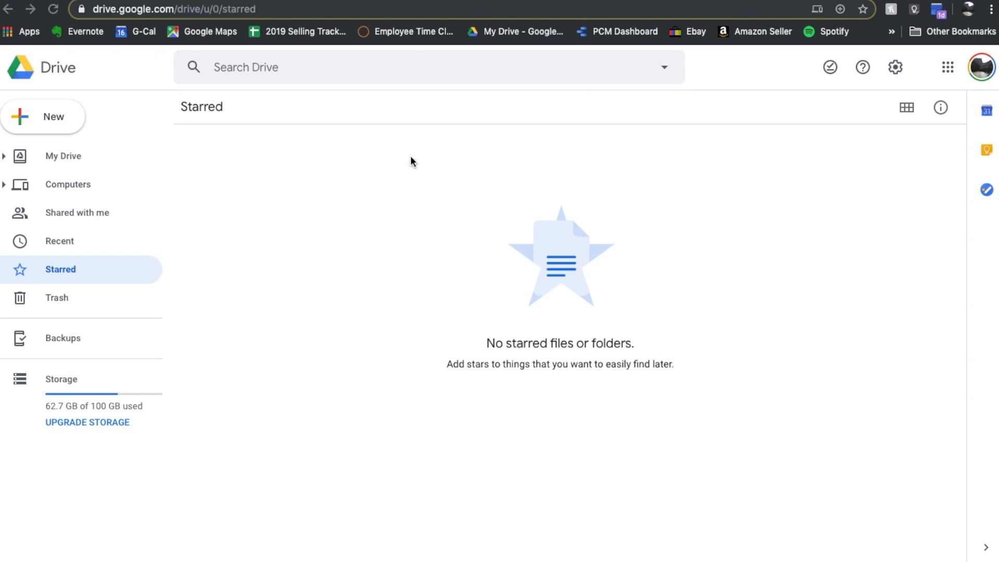
mouse_move(310, 220)
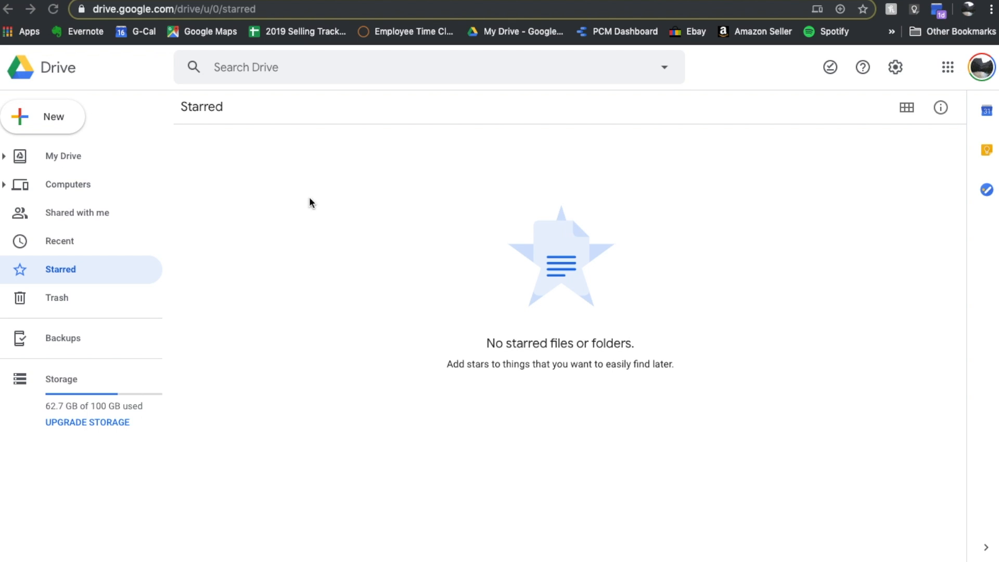
Create a blank Google Docs document from Drive's New menu.
click(43, 117)
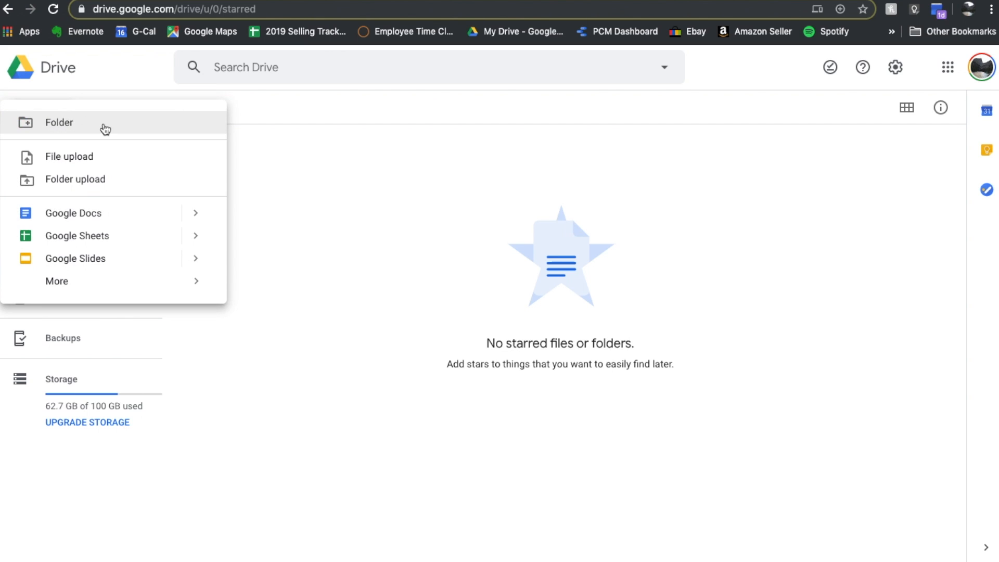
click(74, 212)
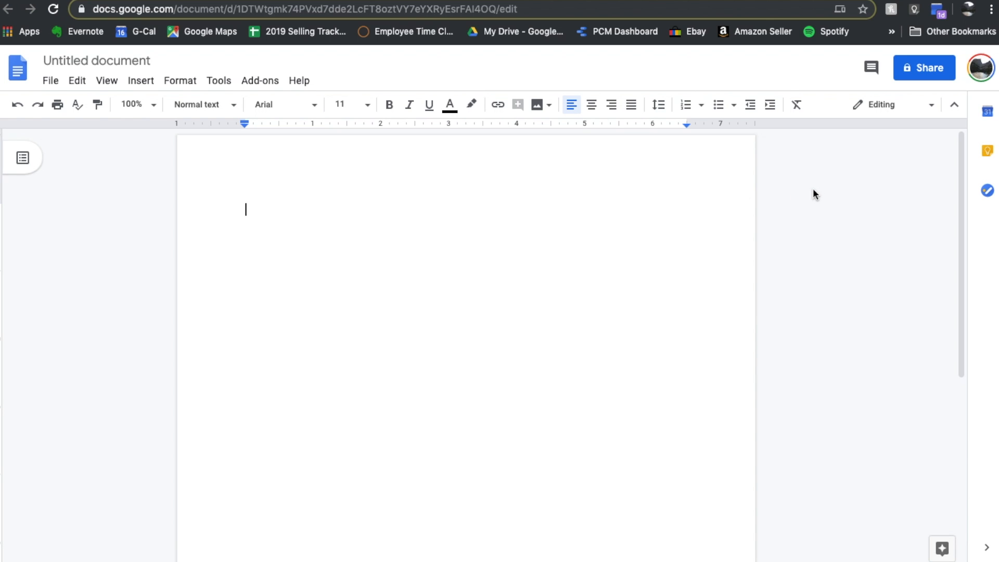
mouse_move(799, 228)
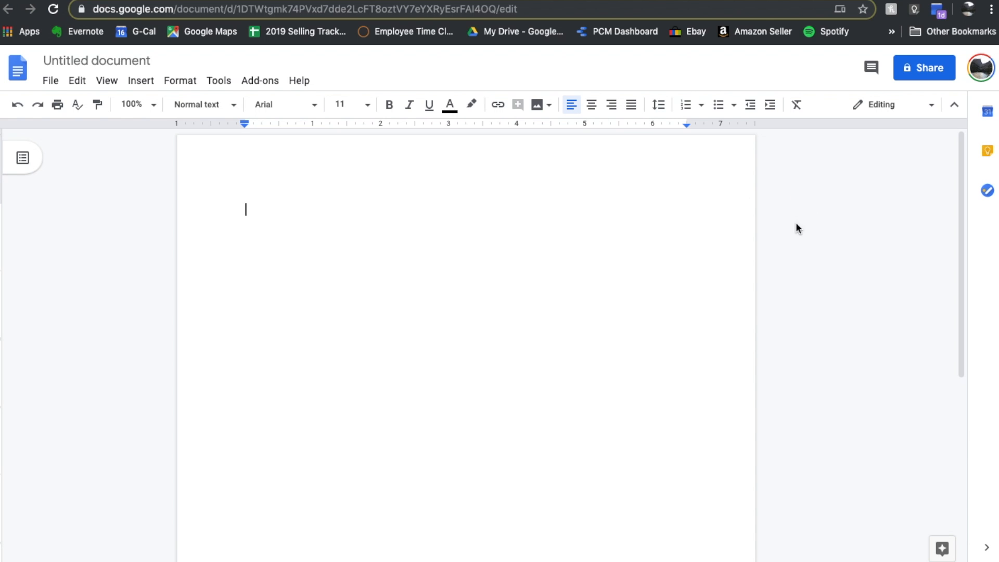
mouse_move(832, 205)
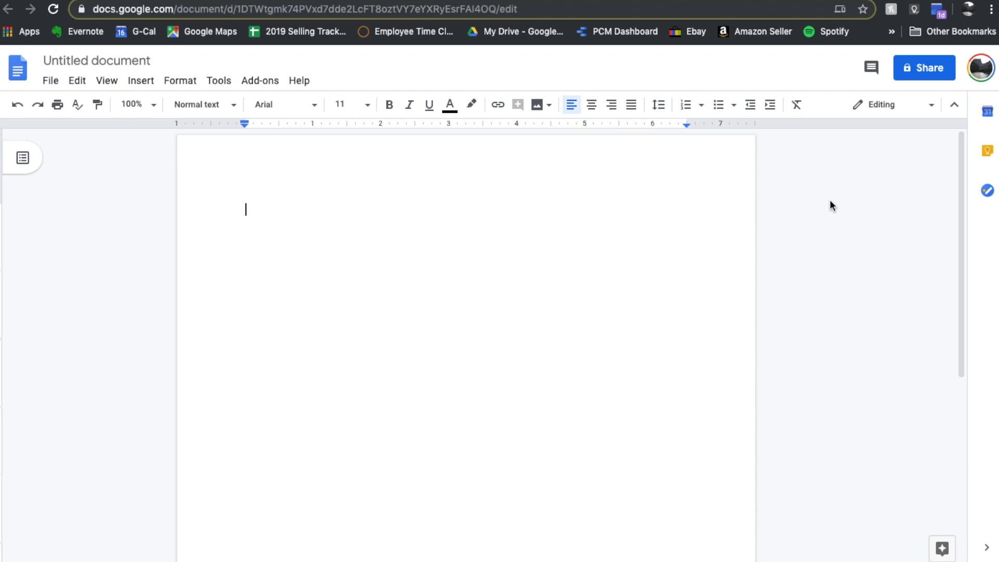
mouse_move(763, 246)
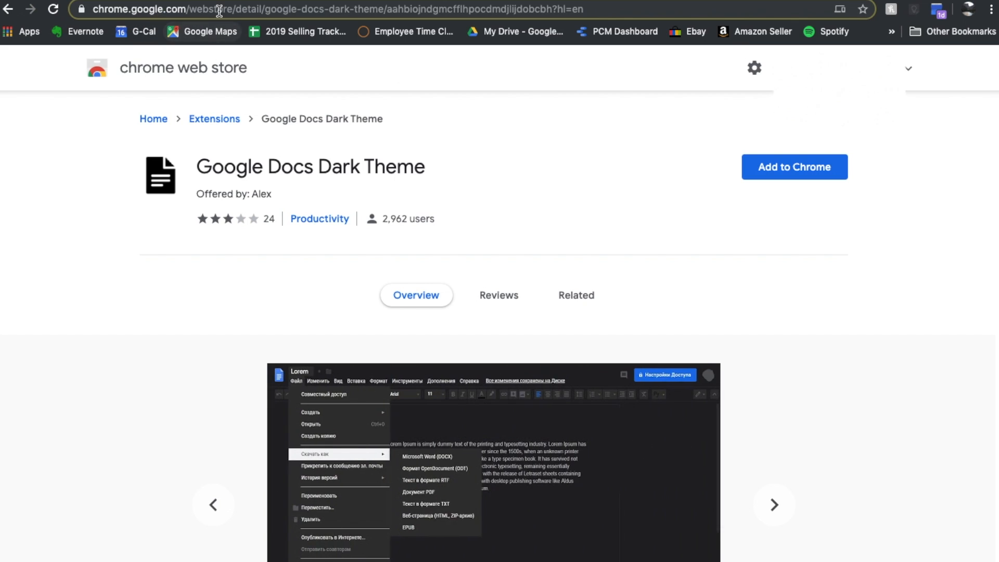
mouse_move(168, 82)
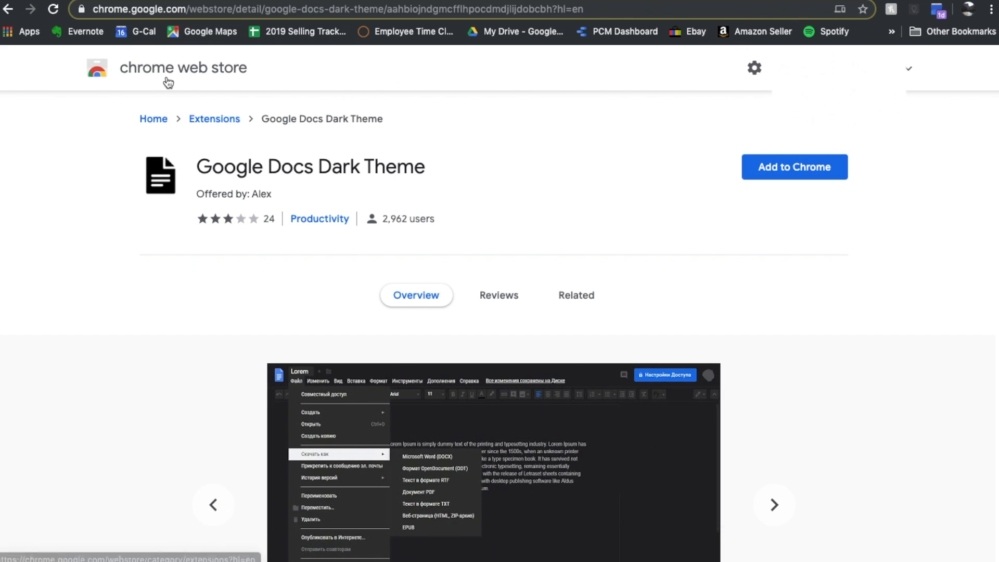
mouse_move(288, 121)
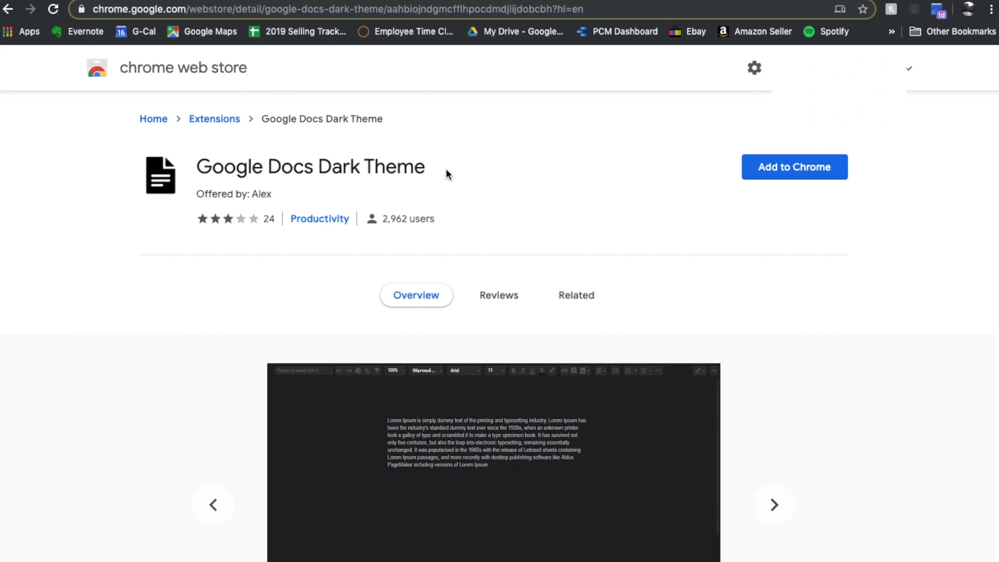
mouse_move(758, 231)
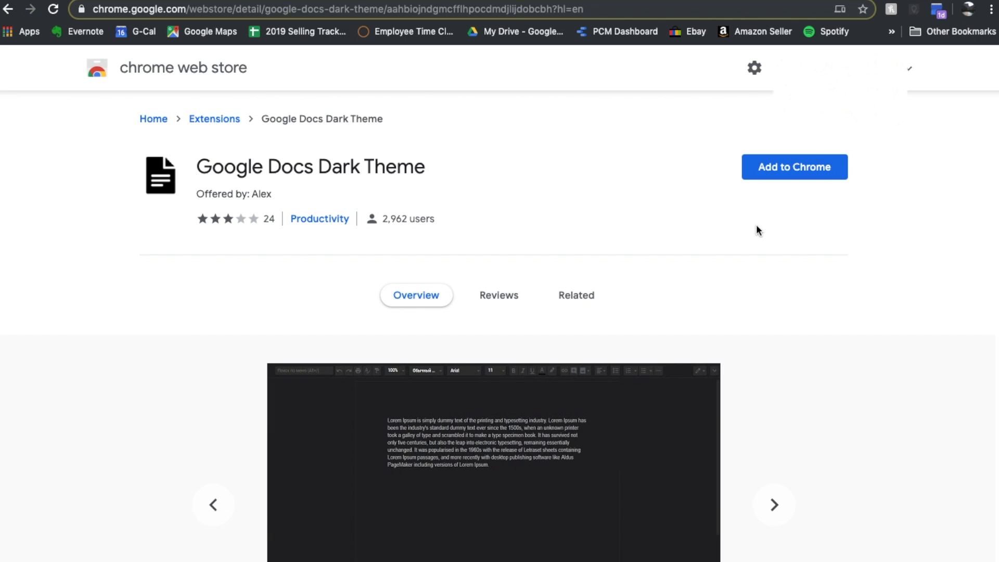
mouse_move(818, 128)
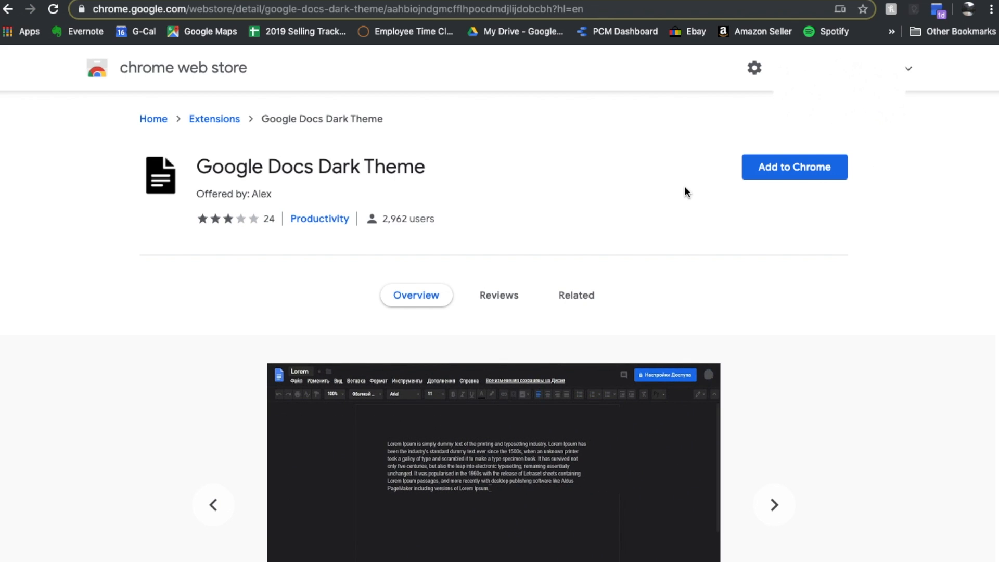
mouse_move(794, 176)
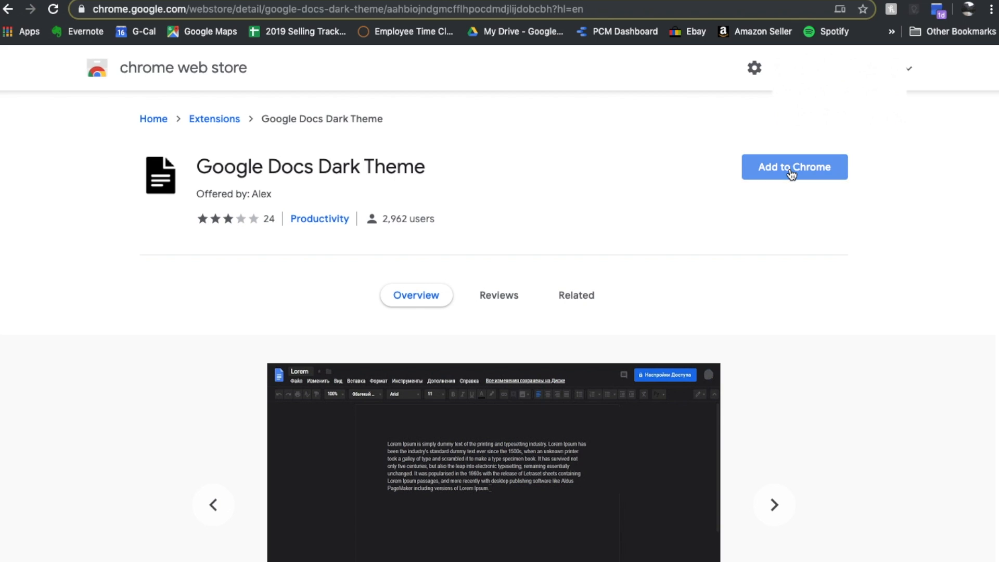
Add the Google Docs Dark Theme extension to Chrome and confirm the popup.
click(794, 167)
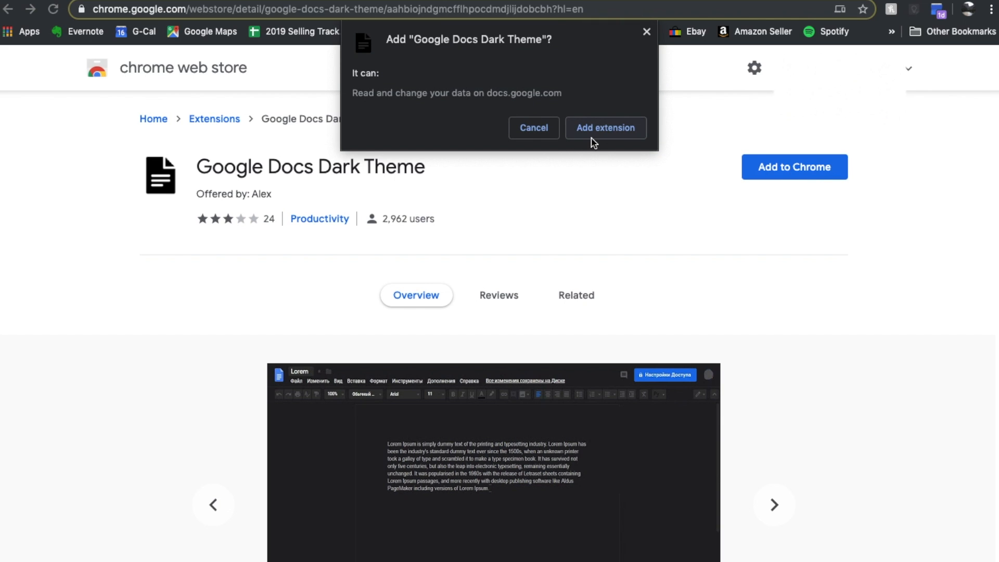
click(533, 128)
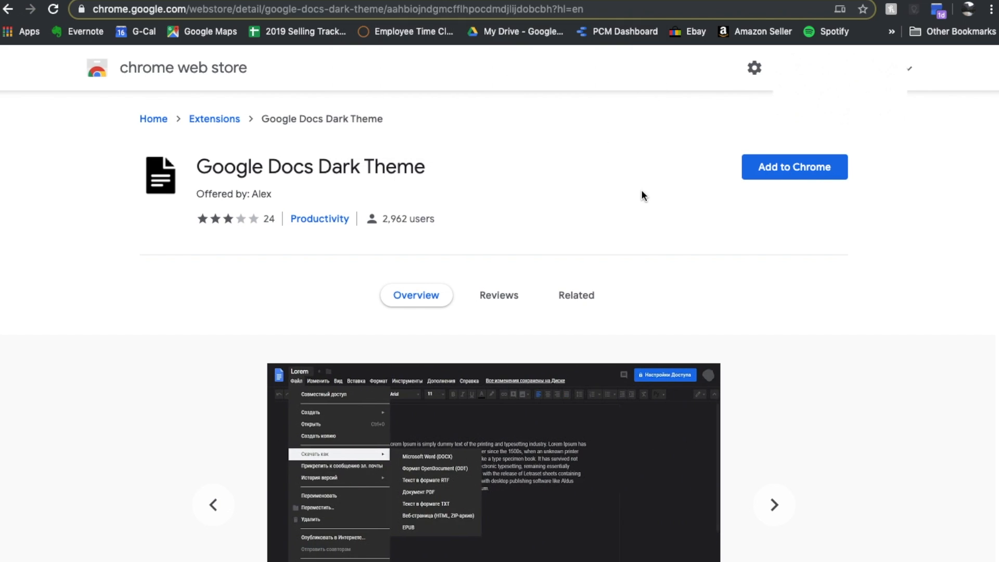
click(794, 167)
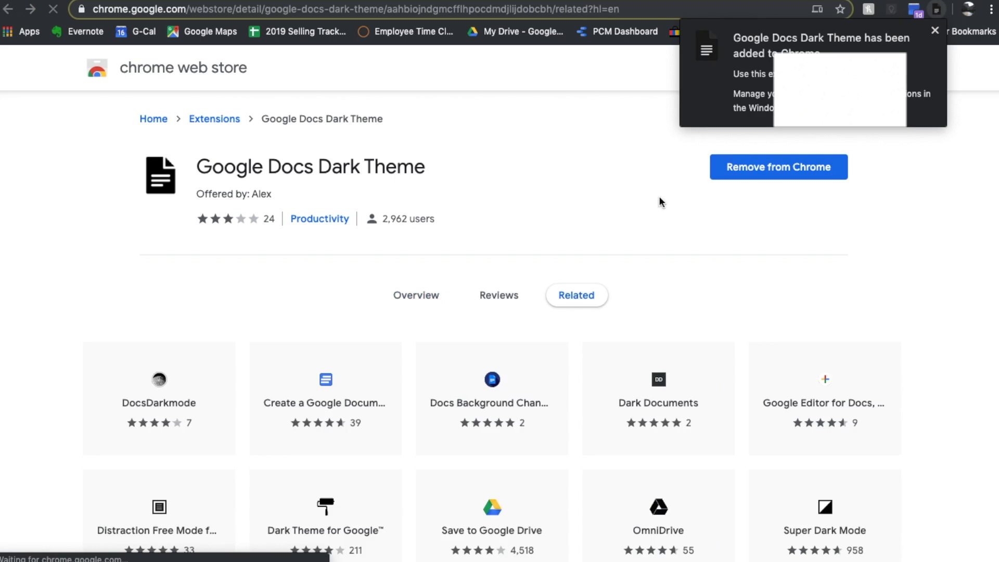
click(417, 295)
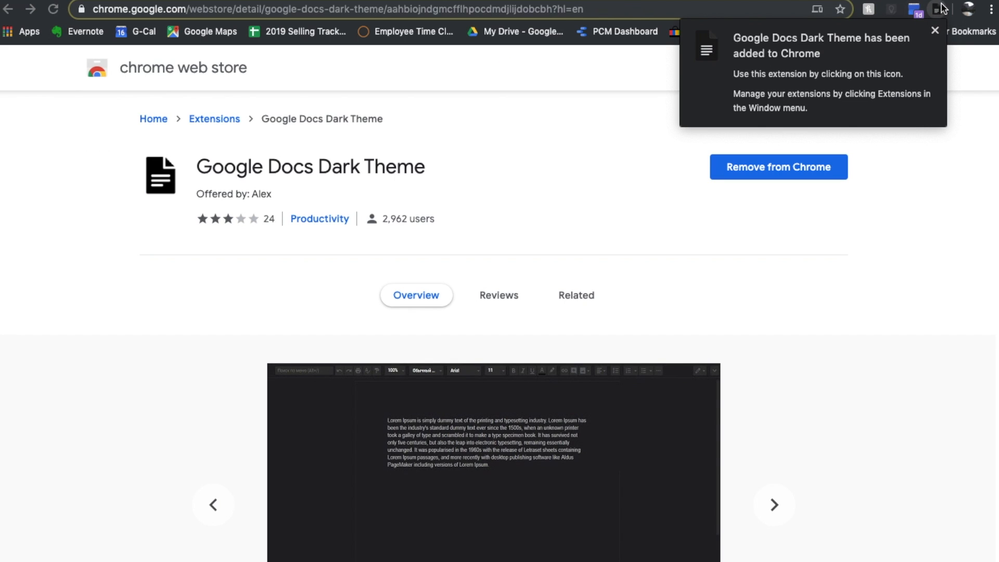
mouse_move(927, 25)
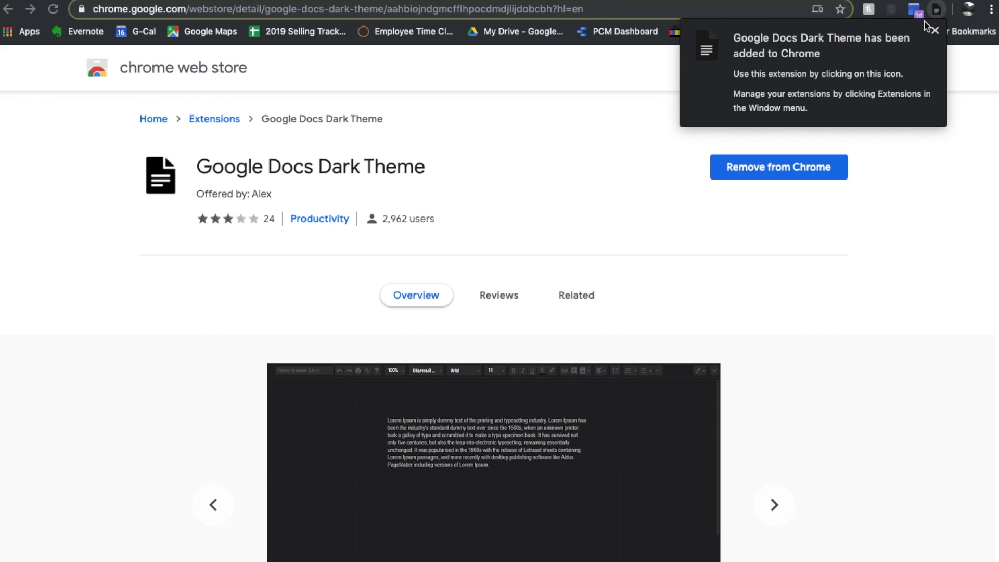
mouse_move(756, 81)
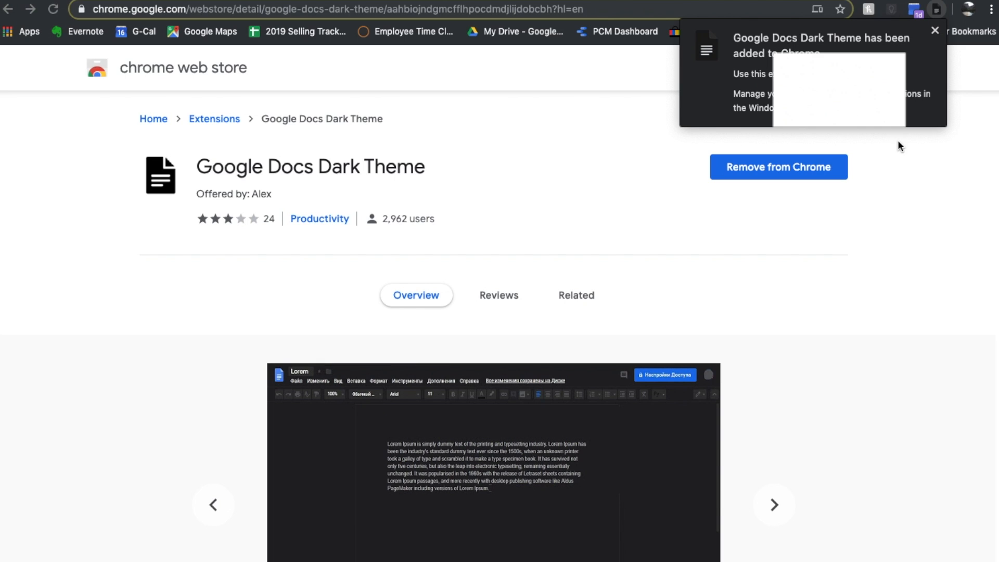
Dismiss the added-to-Chrome notice and create a new Google Docs document from Drive.
click(934, 30)
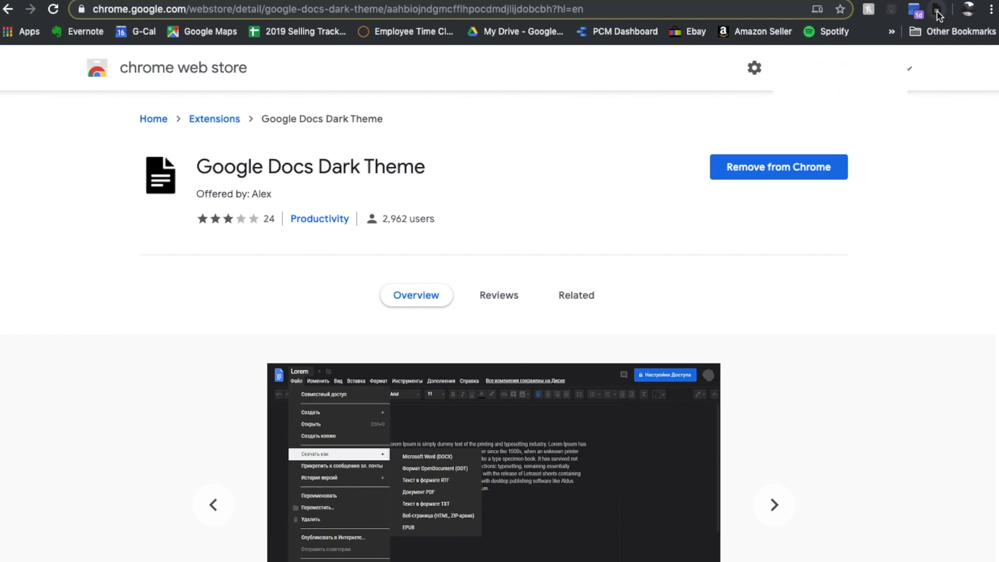
mouse_move(937, 16)
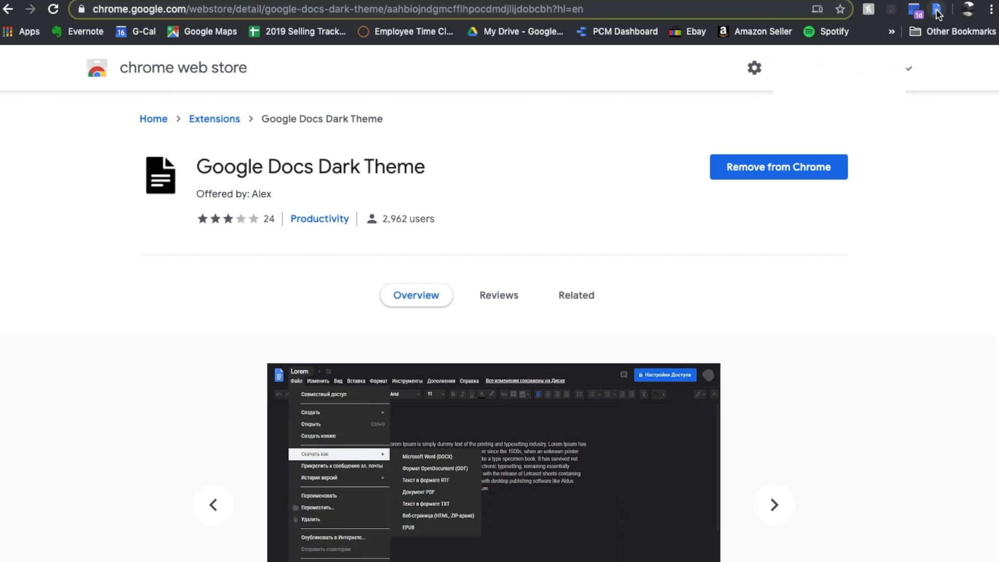
click(772, 504)
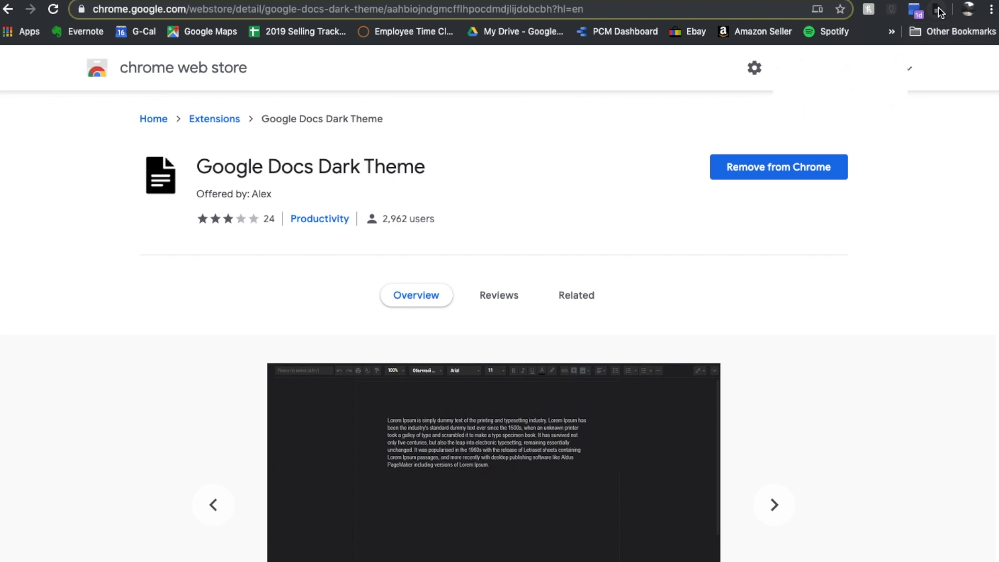
mouse_move(540, 75)
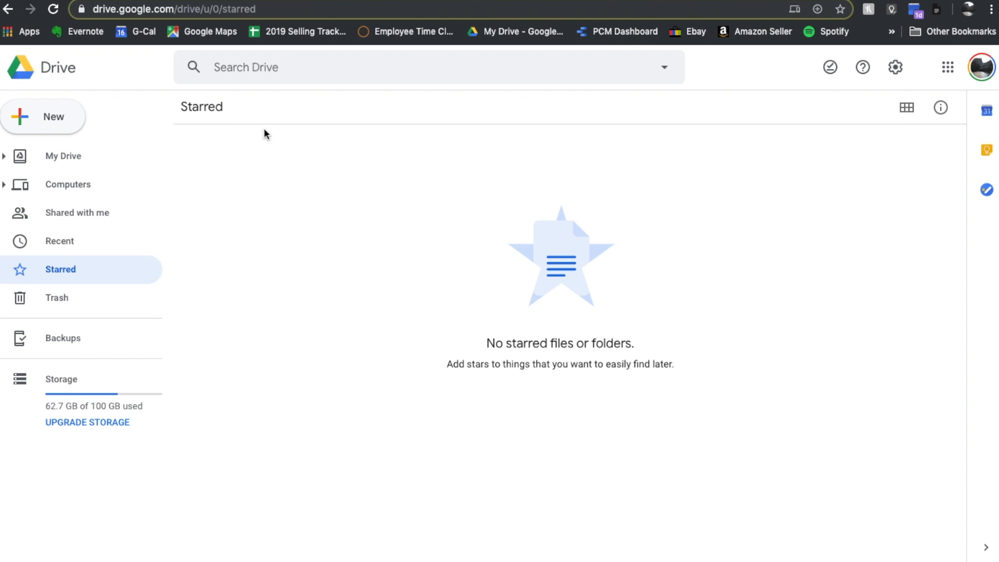
click(44, 117)
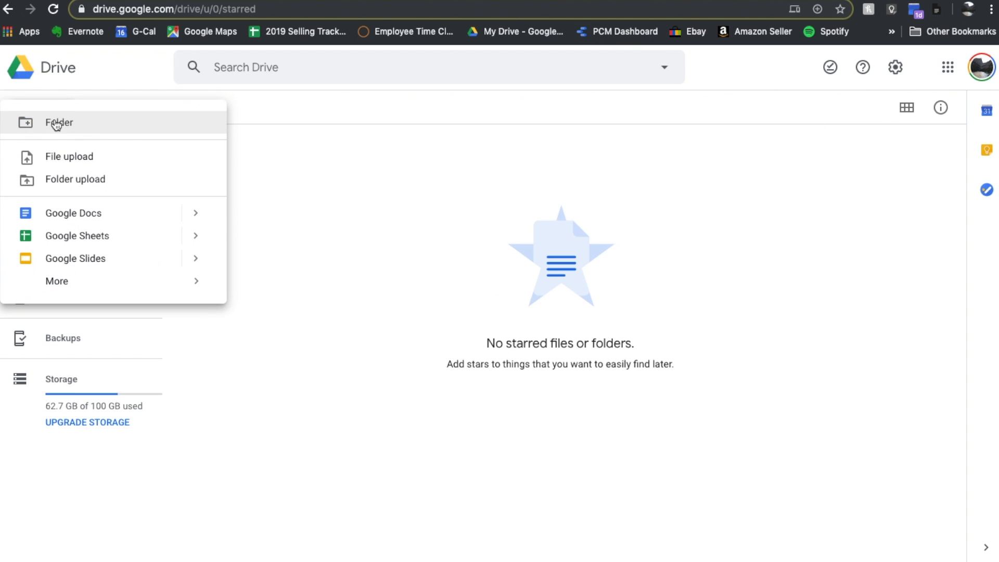
click(73, 213)
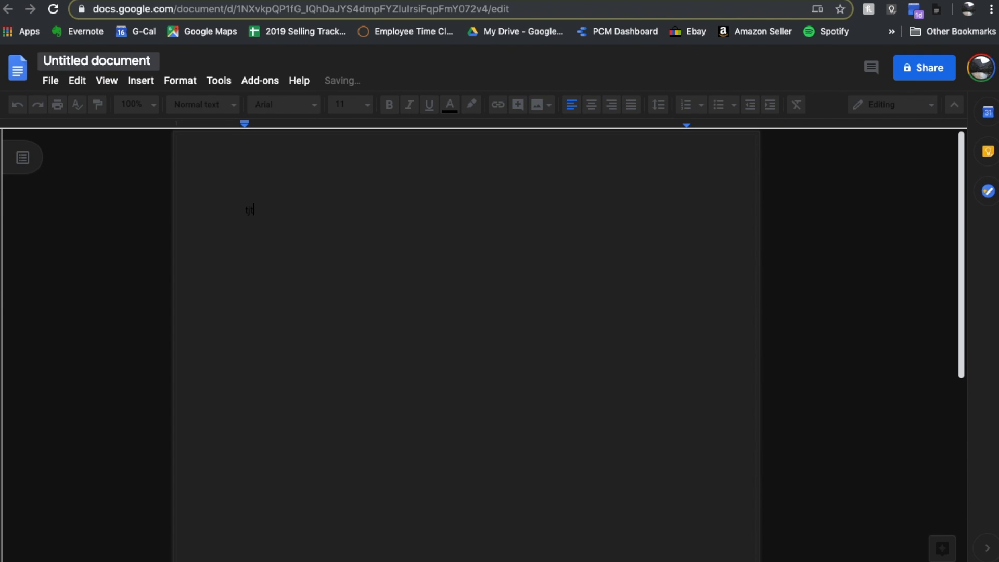
Type 'Theieie', color it white, then reselect it and reopen the text color palette.
text(Theieie ief)
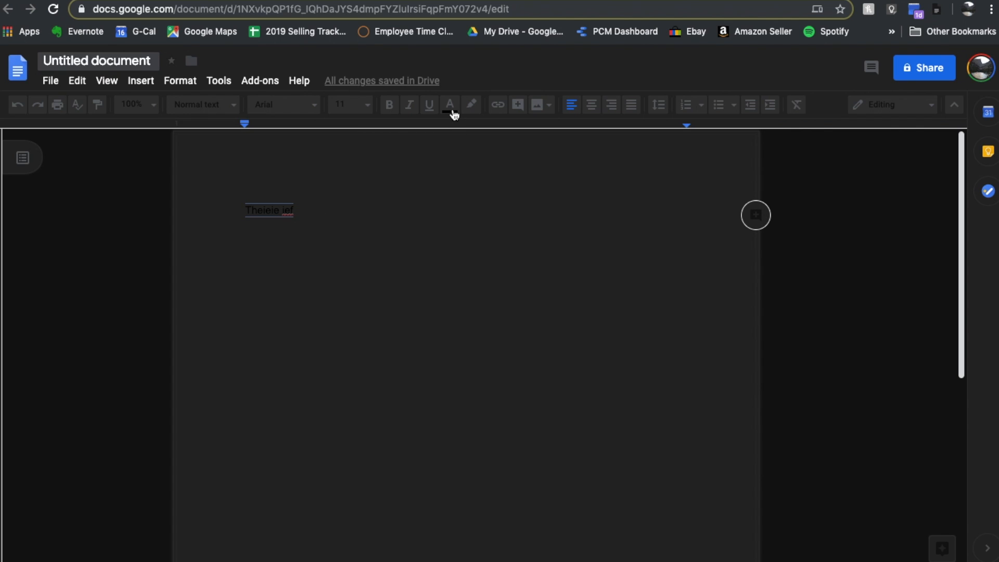
click(498, 303)
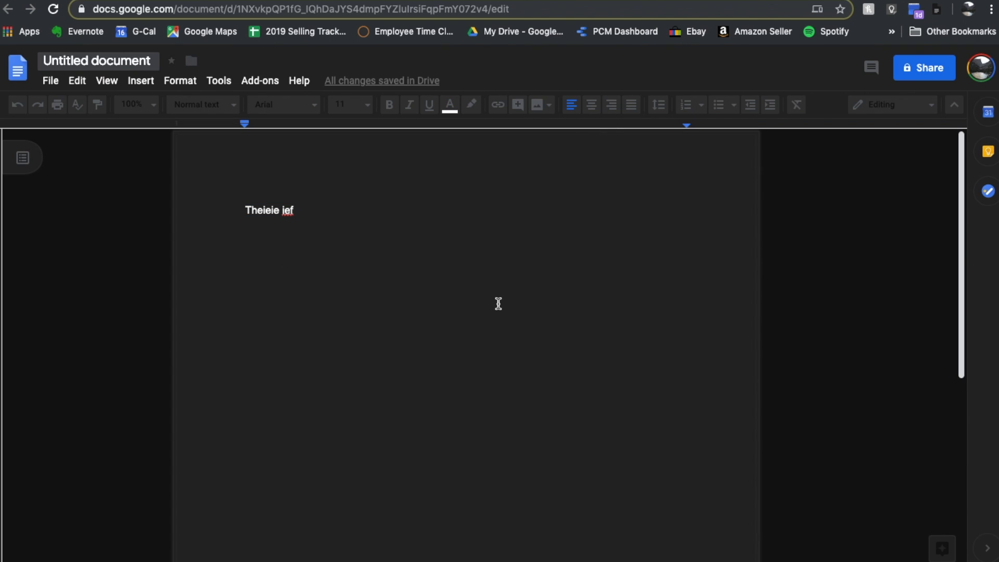
click(449, 105)
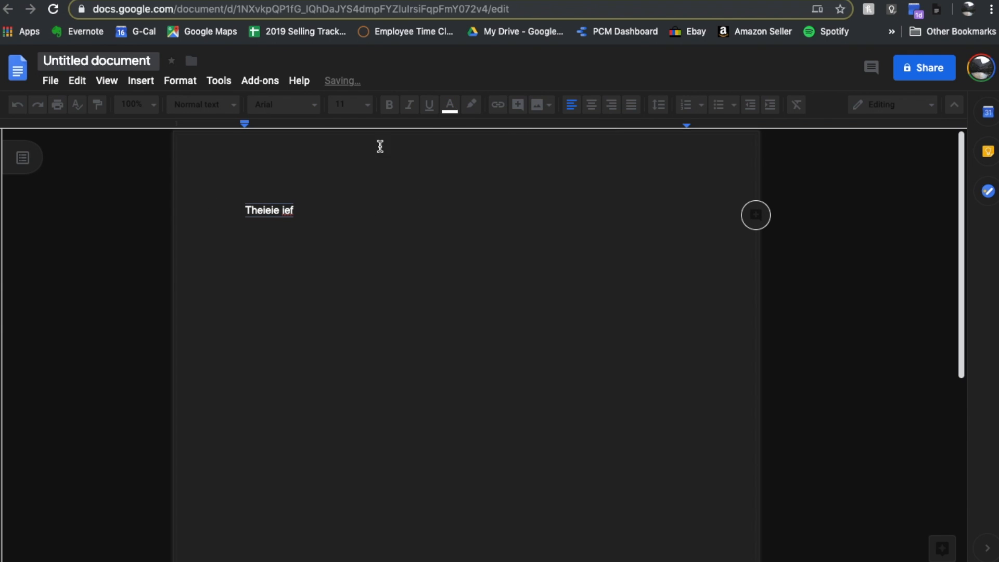
click(449, 105)
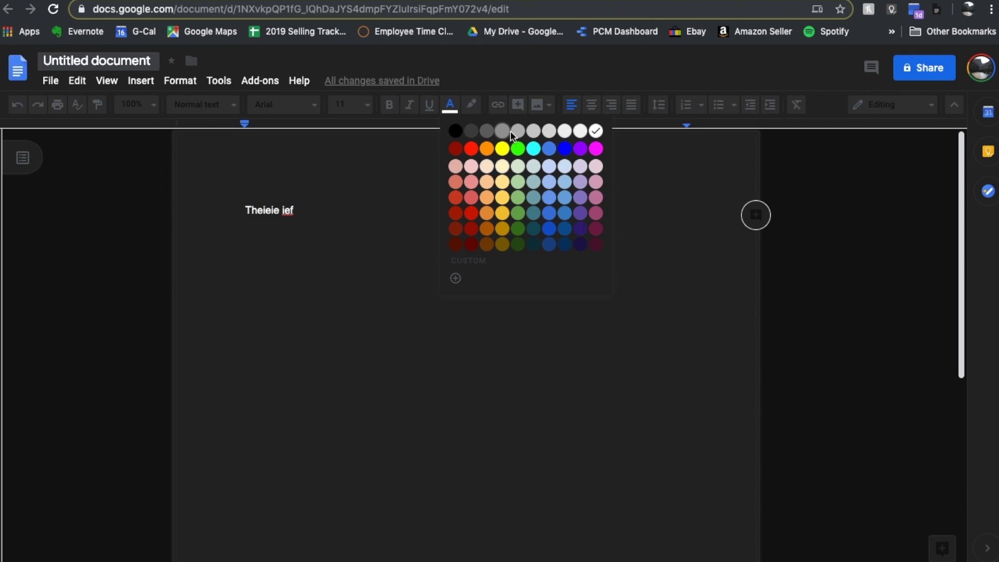
Pick a gray swatch to recolor the typed line light gray.
click(405, 233)
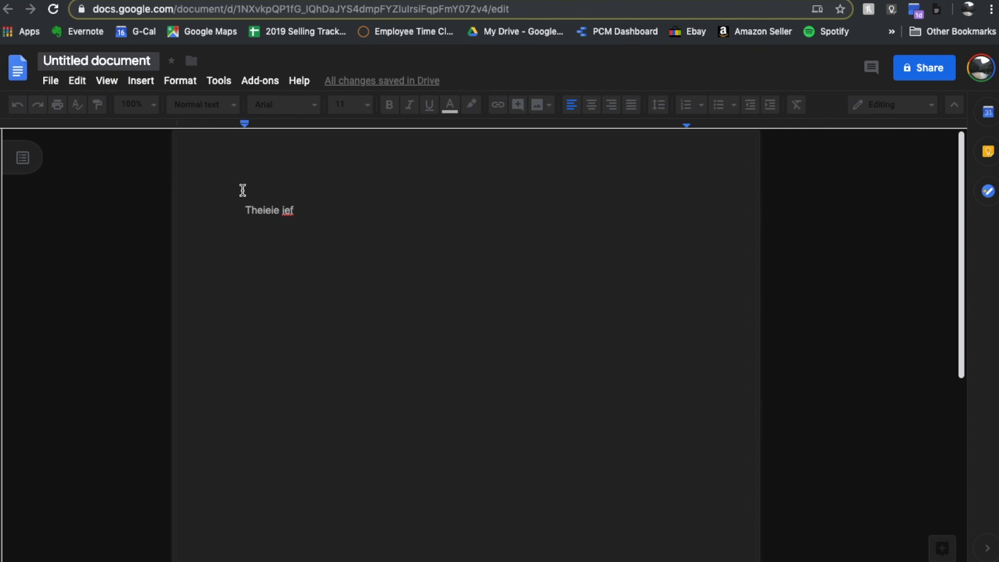
mouse_move(381, 210)
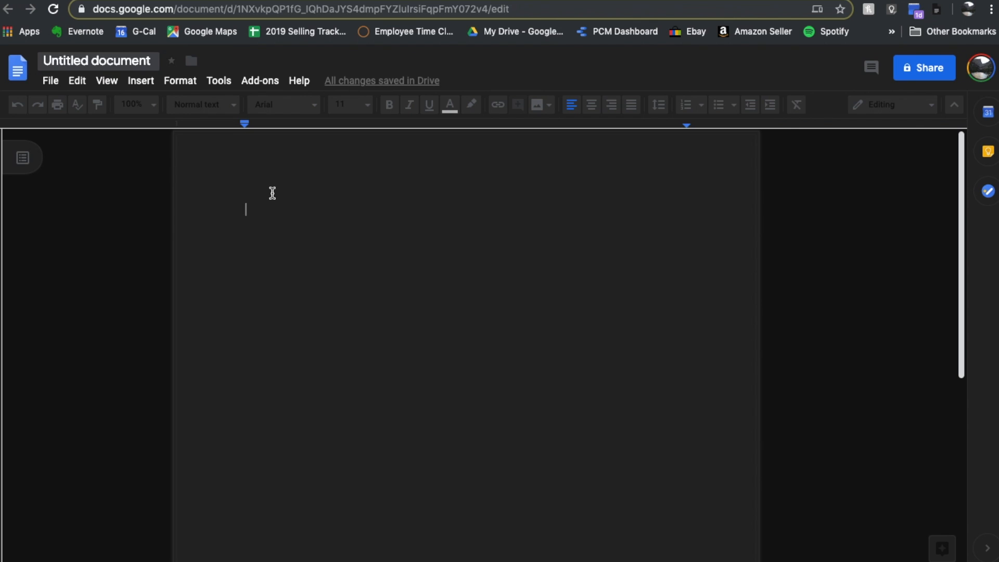
mouse_move(470, 247)
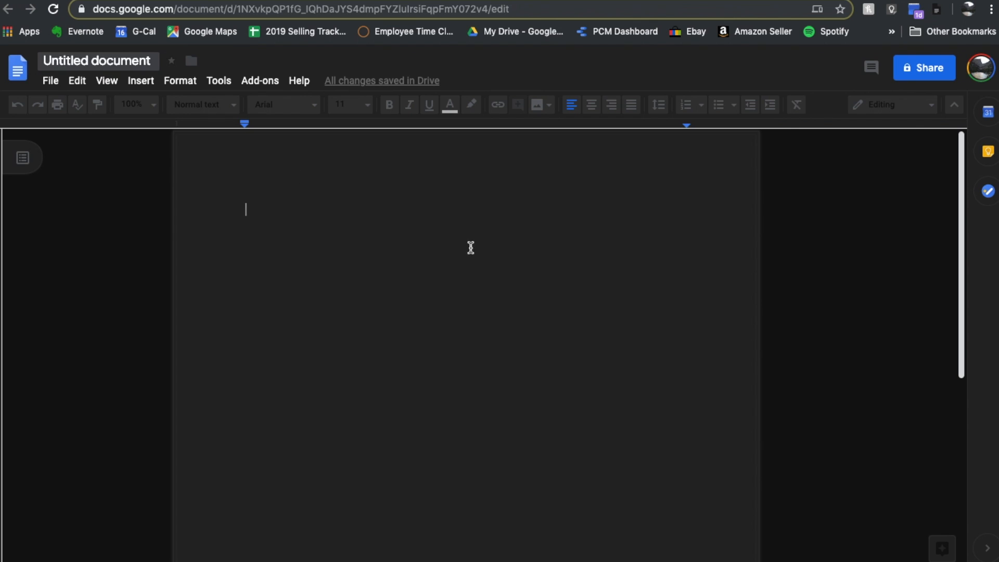
mouse_move(601, 131)
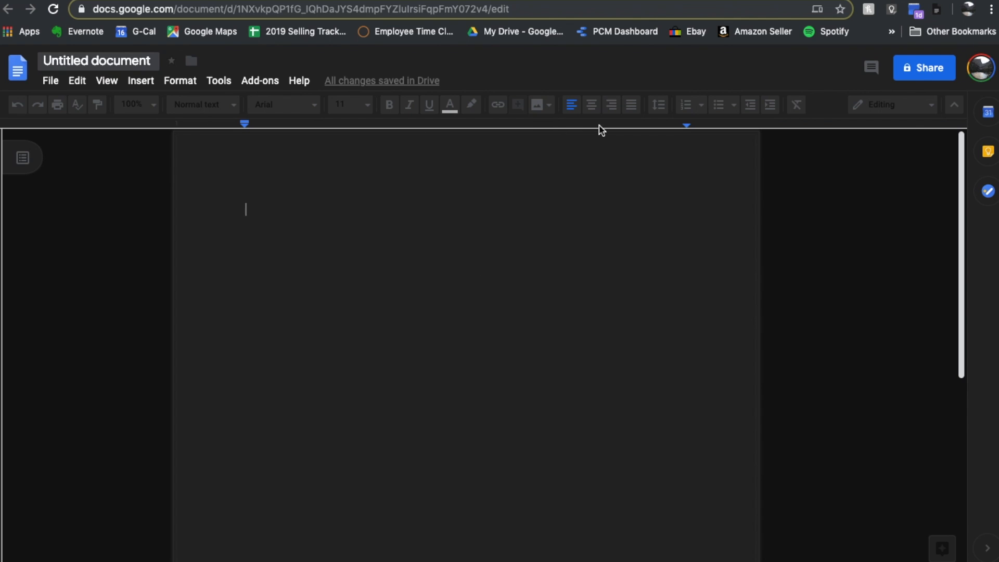
mouse_move(879, 133)
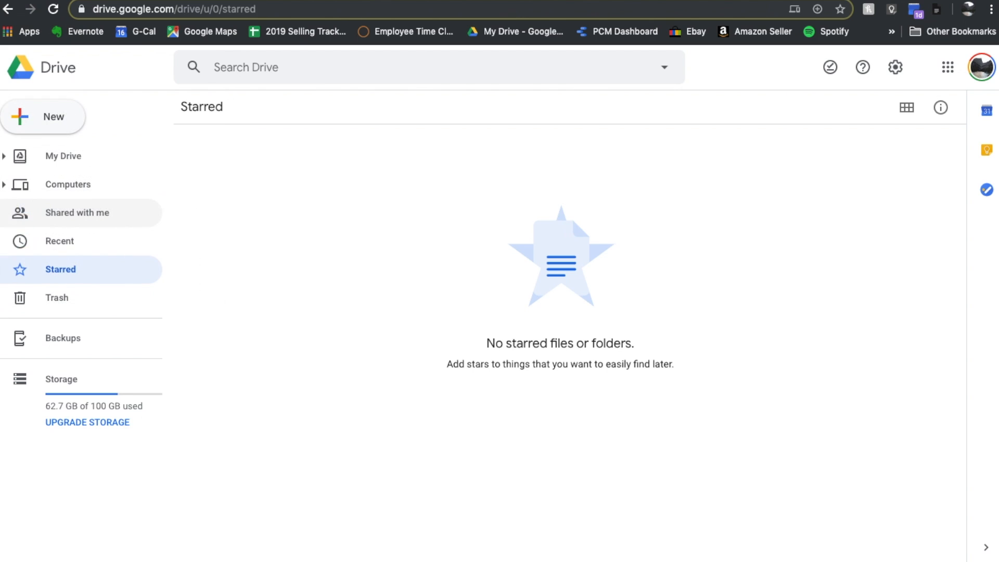
Choose Google Sheets from Drive's New menu to open a blank spreadsheet.
click(43, 117)
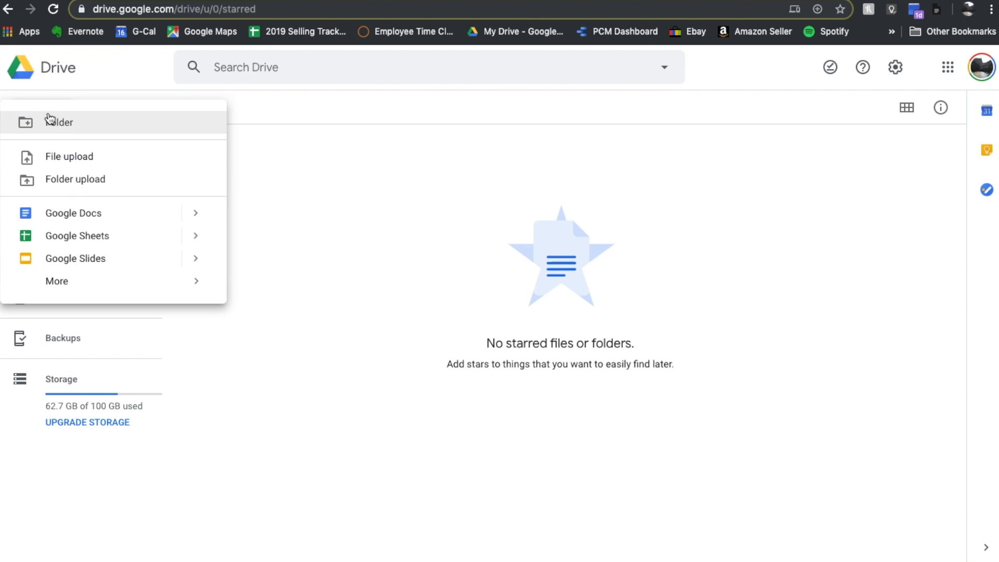
mouse_move(62, 236)
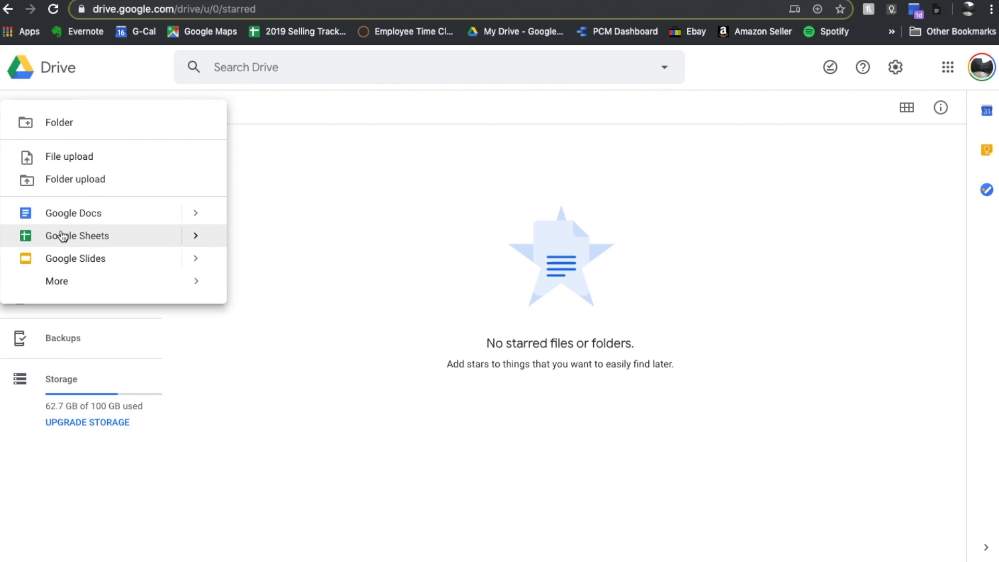
click(78, 236)
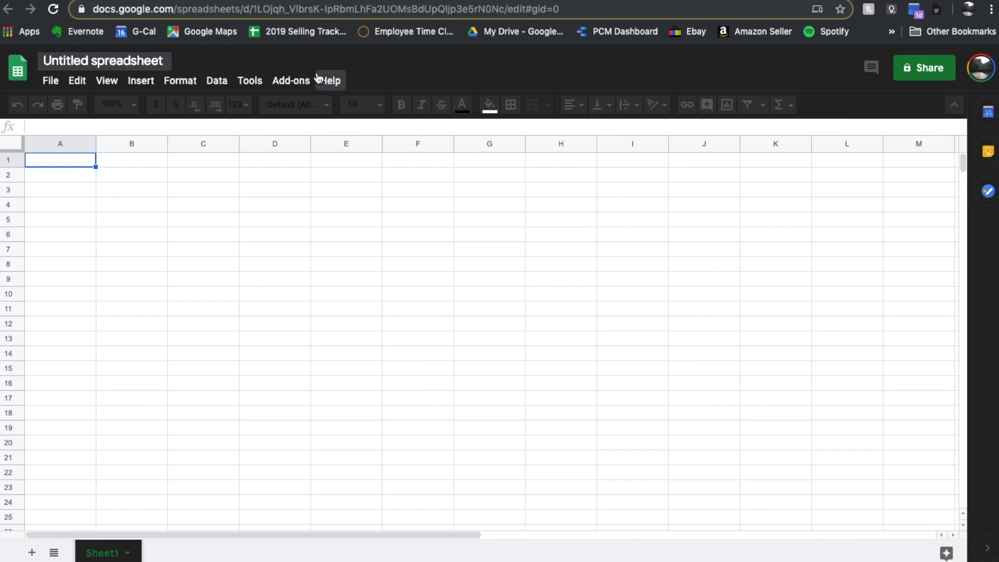
mouse_move(468, 242)
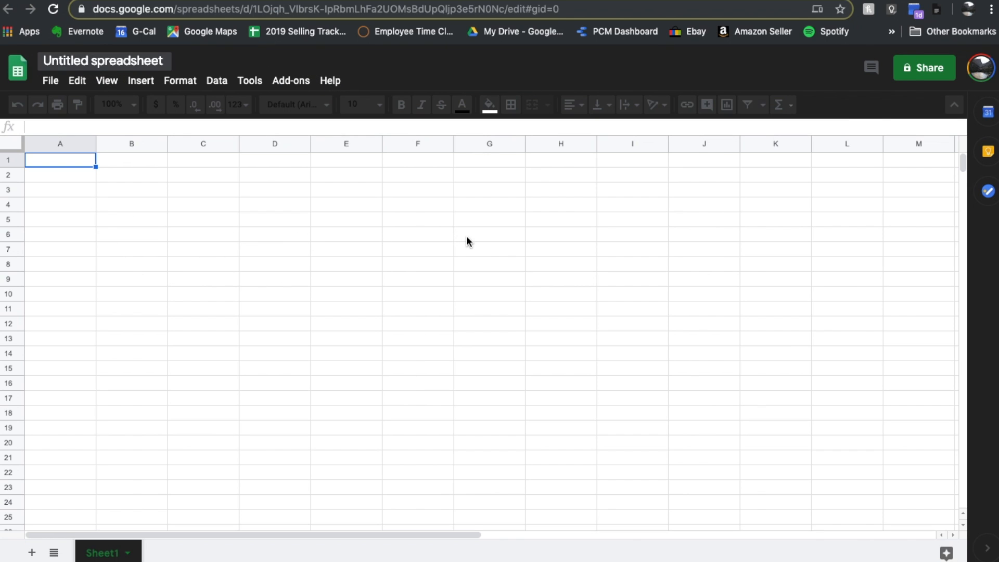
mouse_move(606, 307)
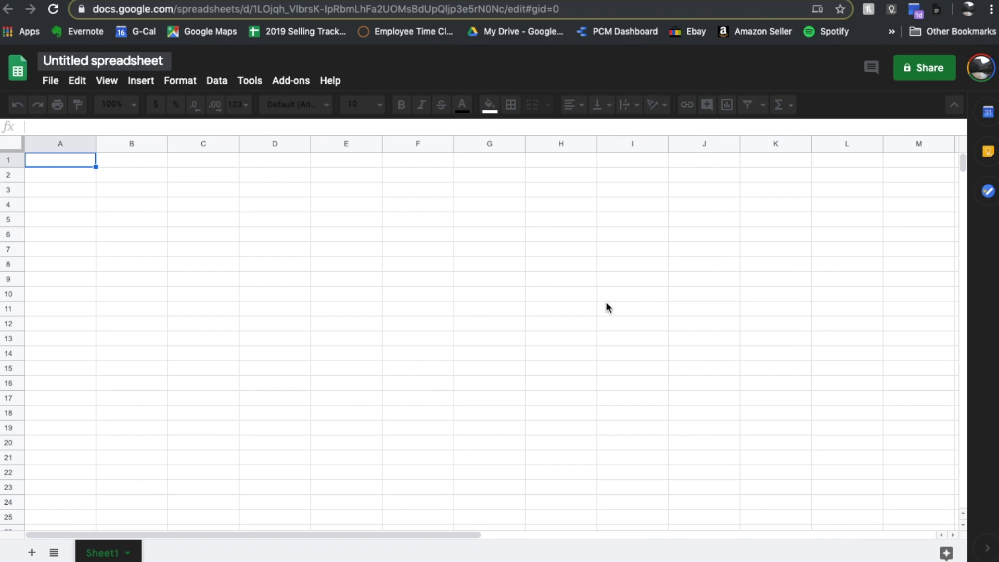
mouse_move(148, 241)
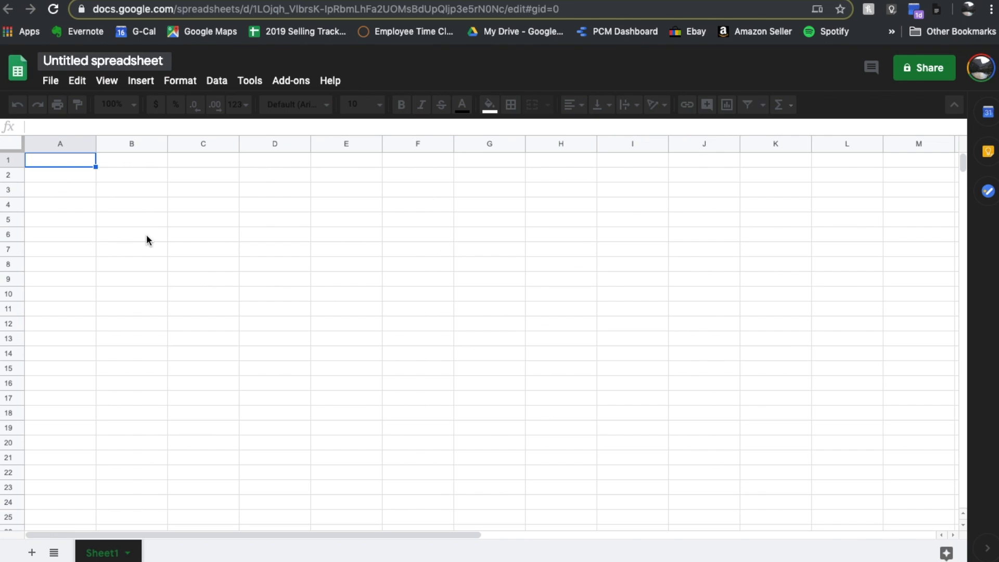
mouse_move(459, 232)
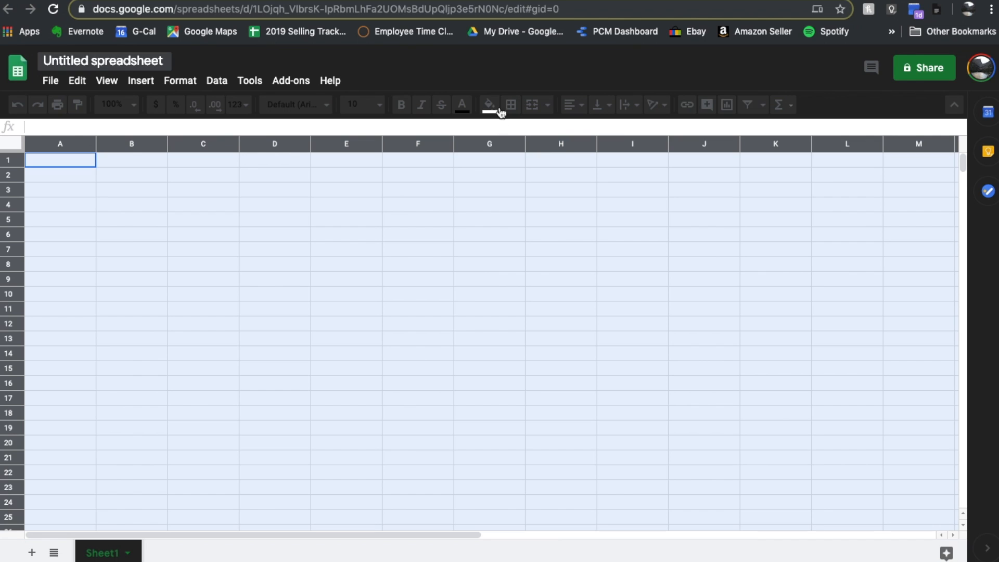
Open the Fill color palette for the whole sheet.
click(488, 105)
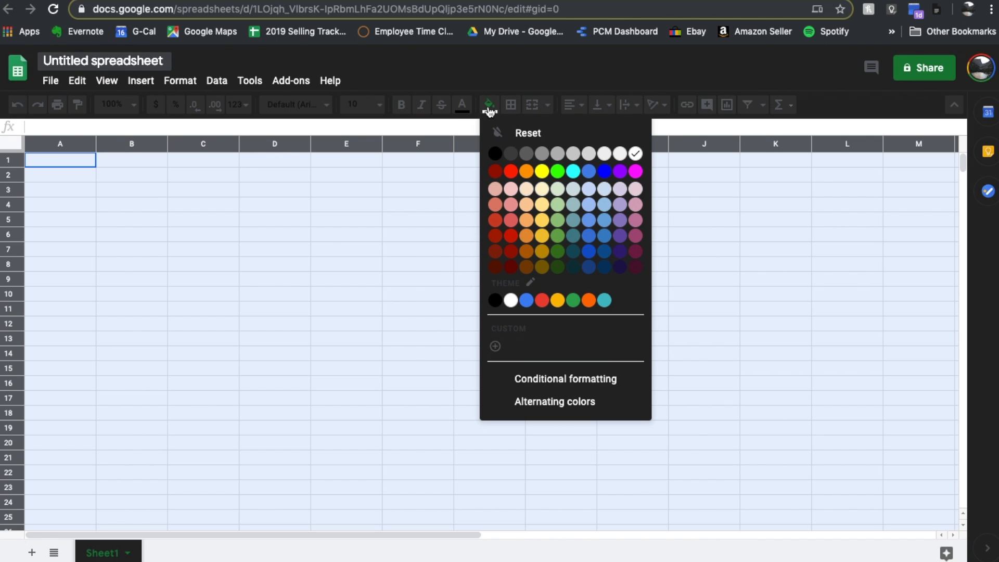
mouse_move(541, 157)
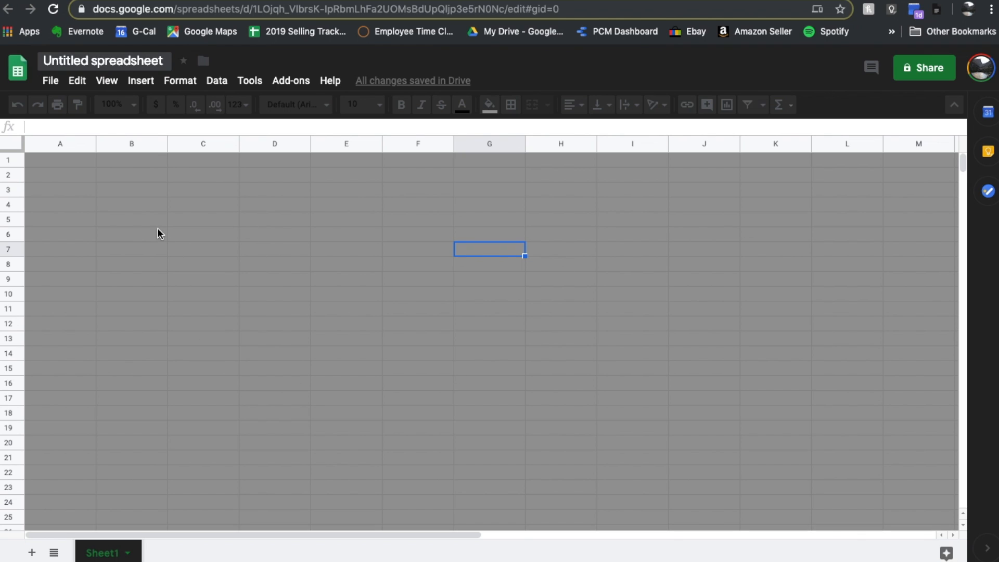
mouse_move(580, 254)
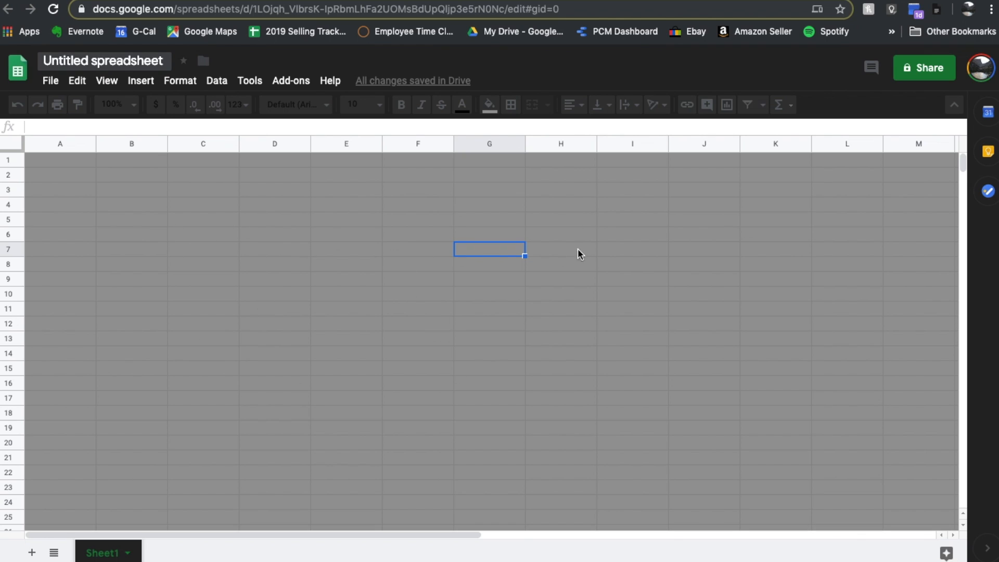
mouse_move(515, 253)
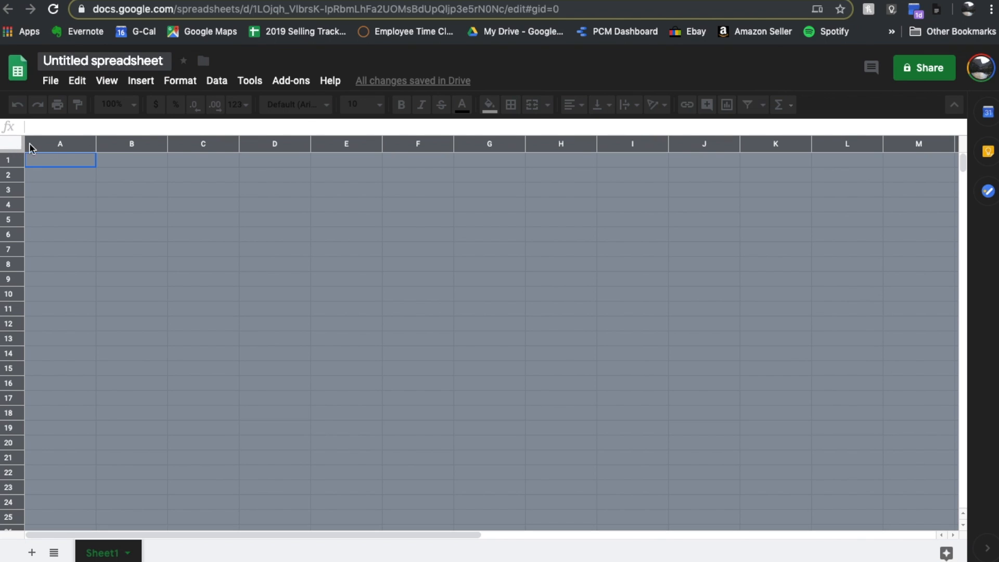
Reset the gray cell fill and click a cell to deselect the grid.
click(489, 104)
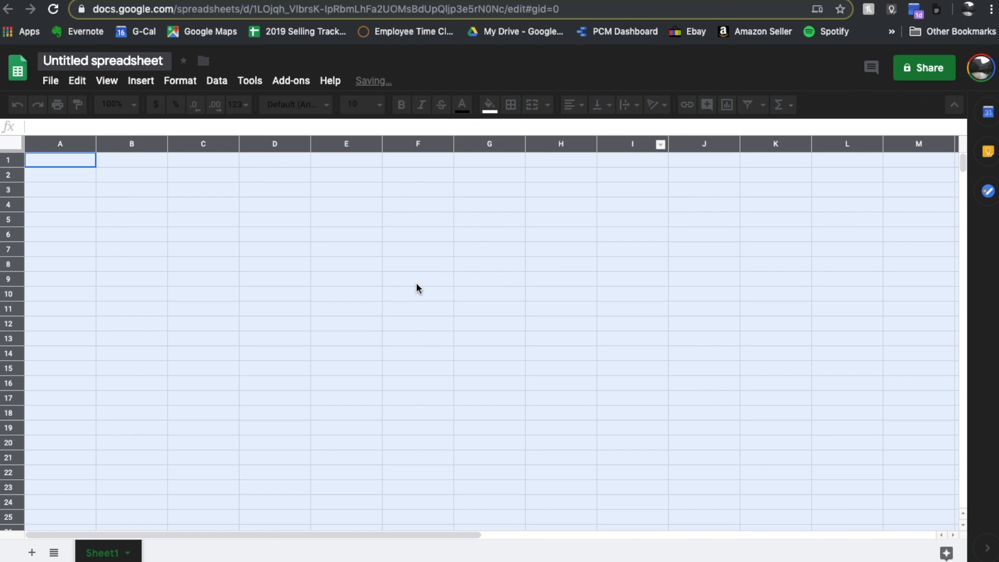
click(417, 279)
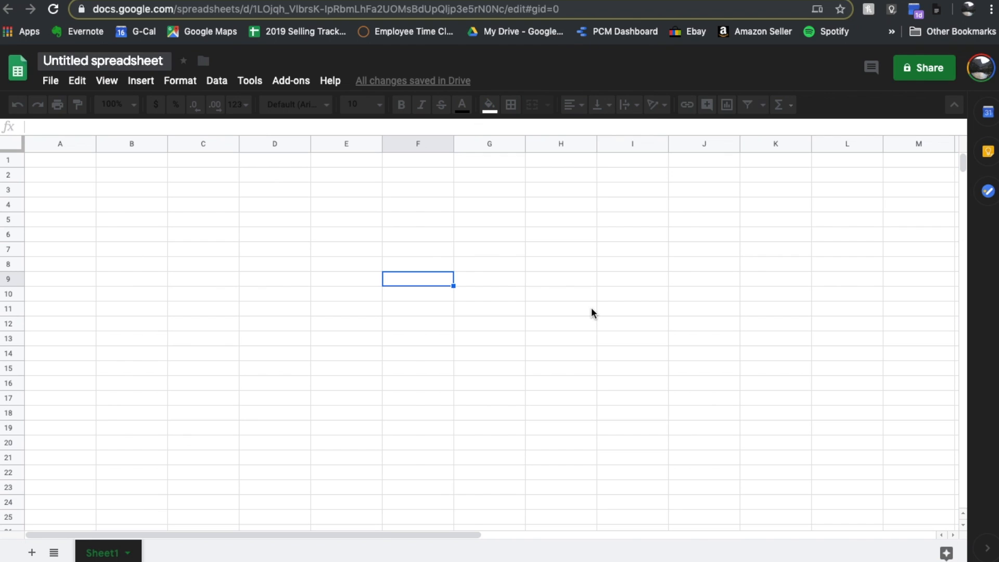
mouse_move(810, 257)
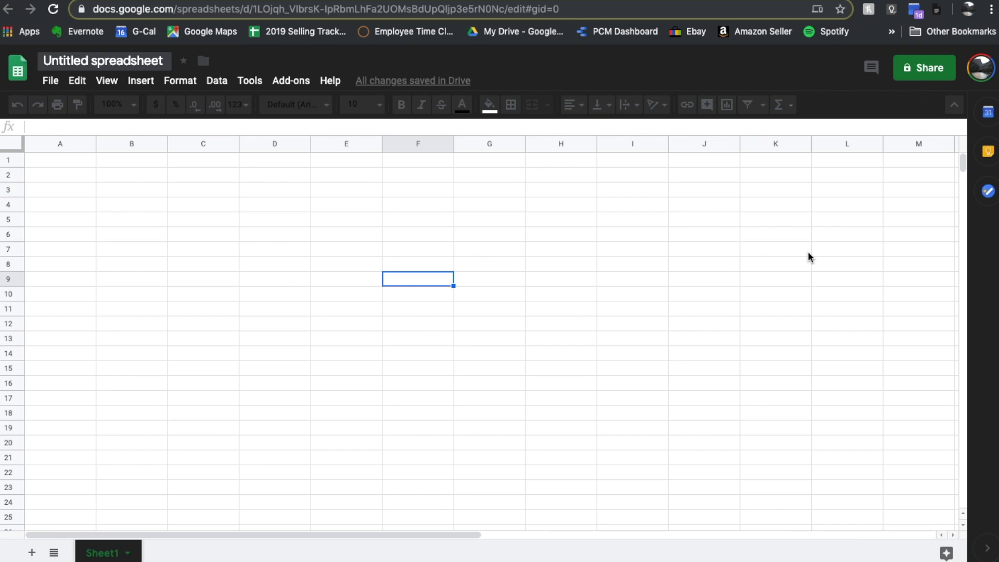
mouse_move(363, 306)
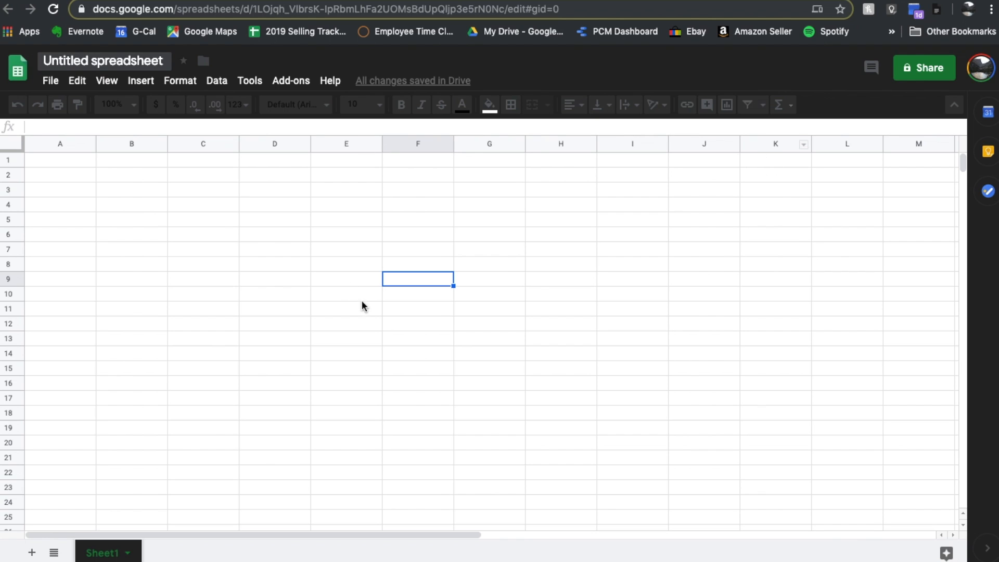
mouse_move(615, 265)
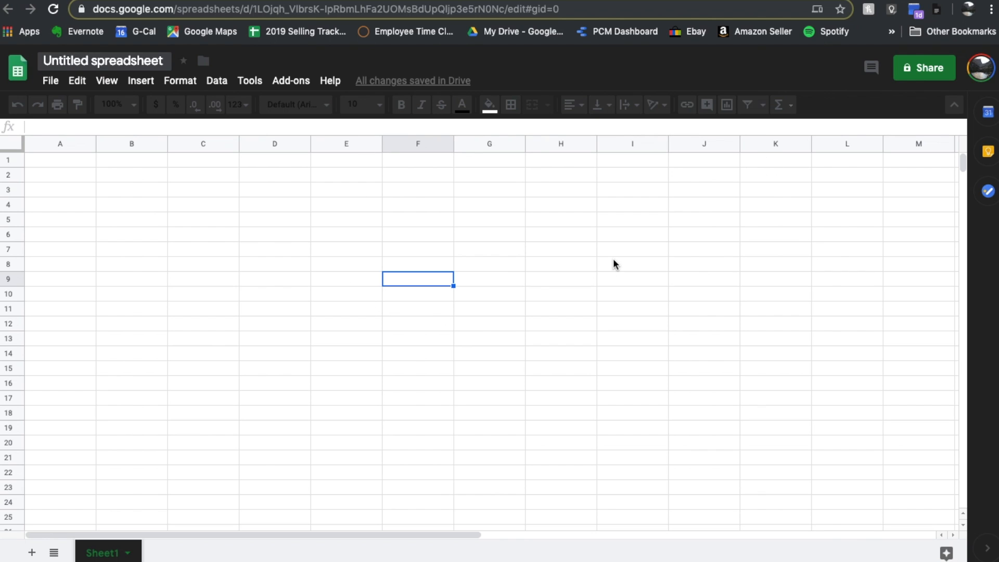
mouse_move(656, 244)
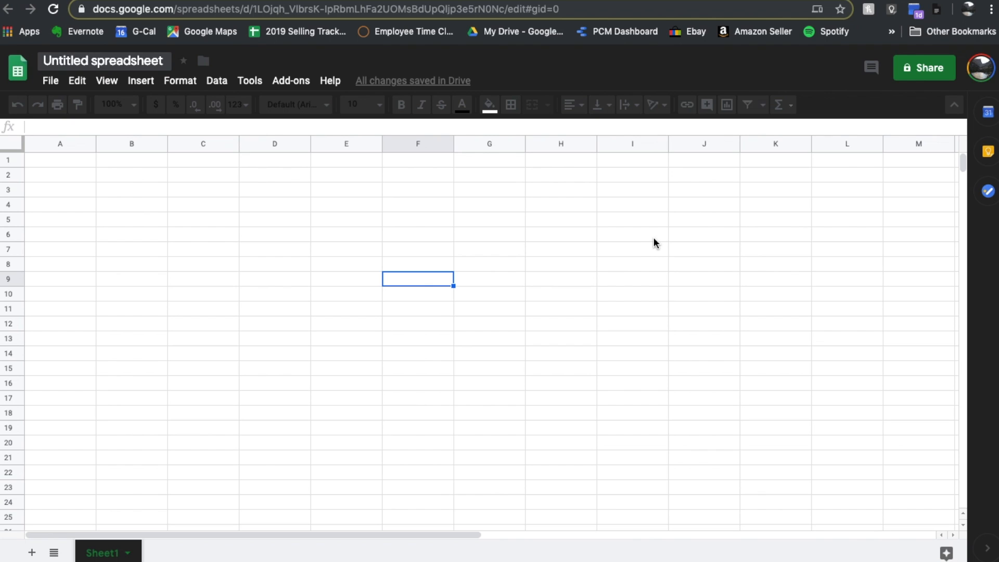
mouse_move(790, 233)
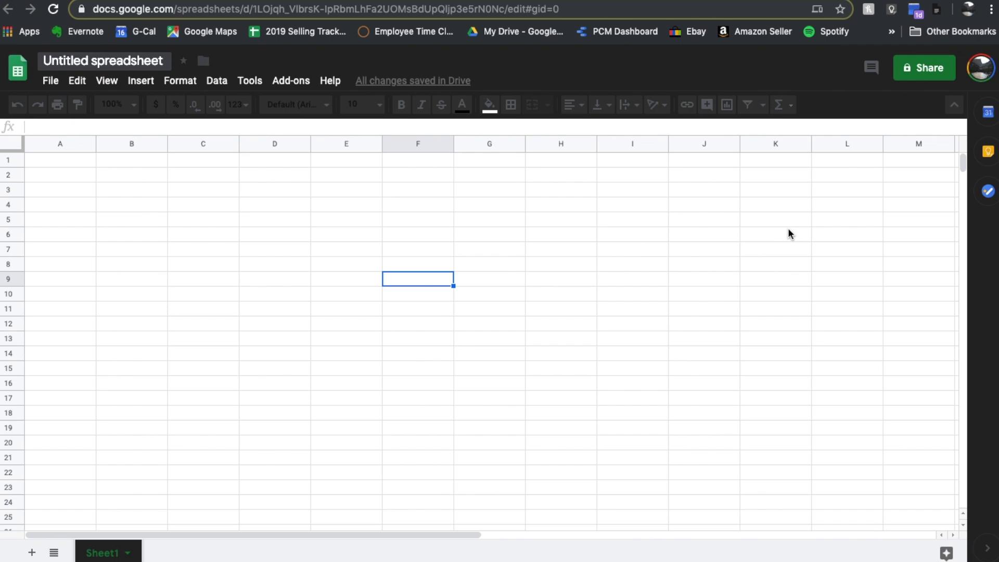
mouse_move(752, 233)
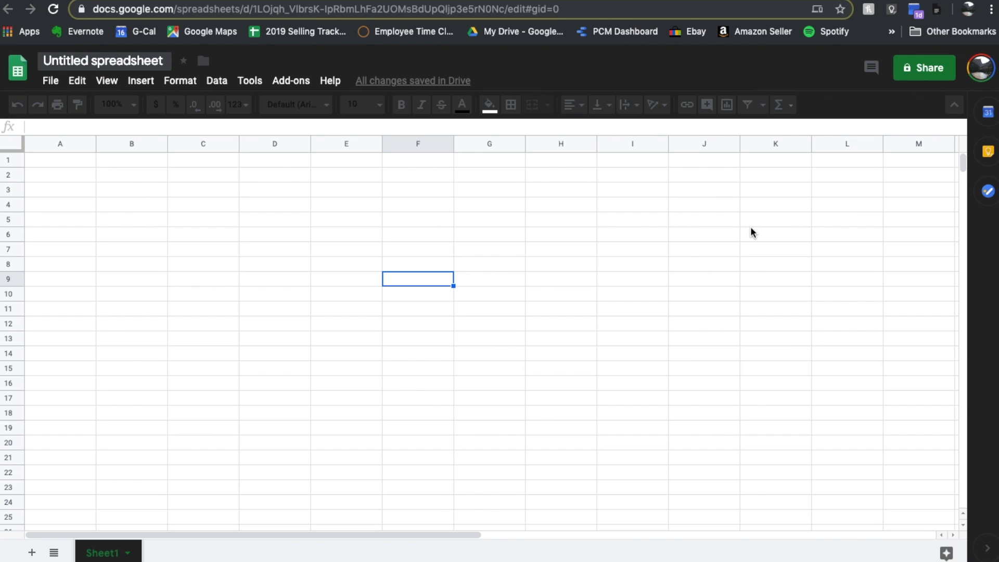